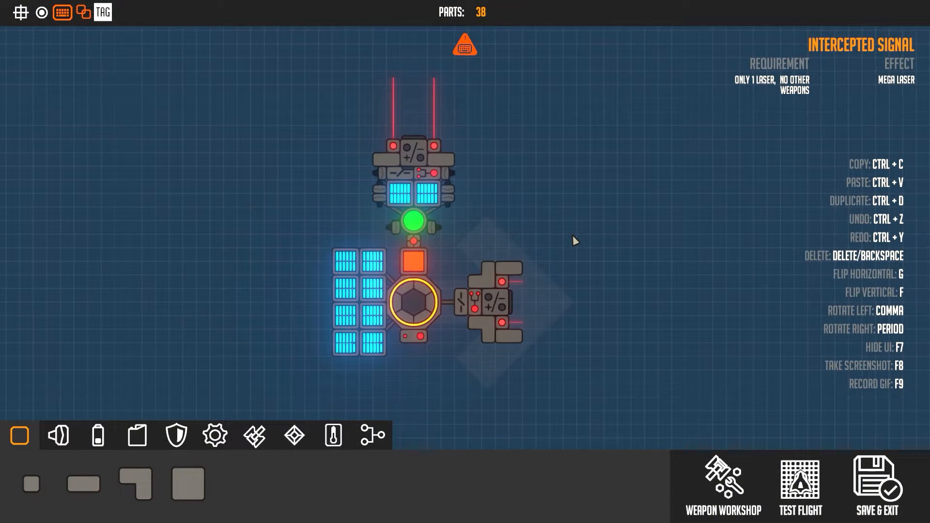
Check the top coupler's magnet and run a test flight of the large drone.
{"action": "left_click", "coordinate": [415, 156]}
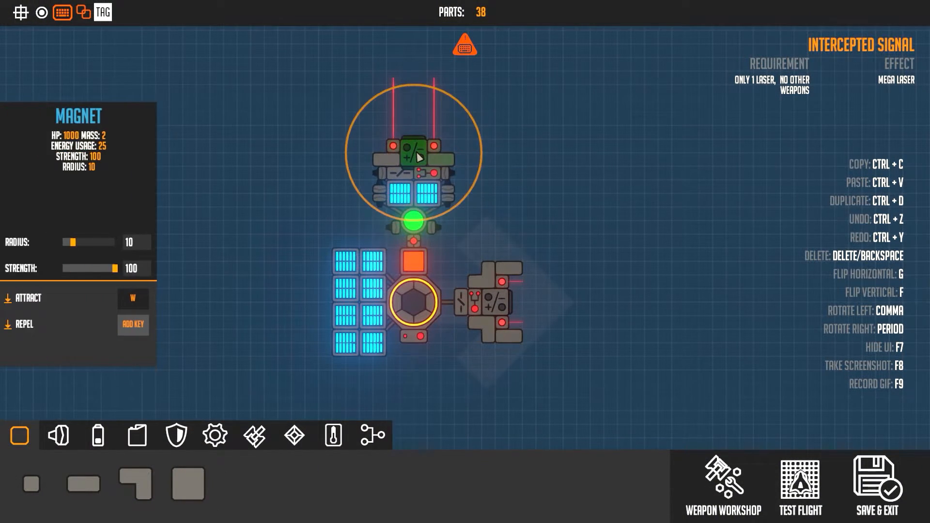
{"action": "left_click", "coordinate": [641, 364]}
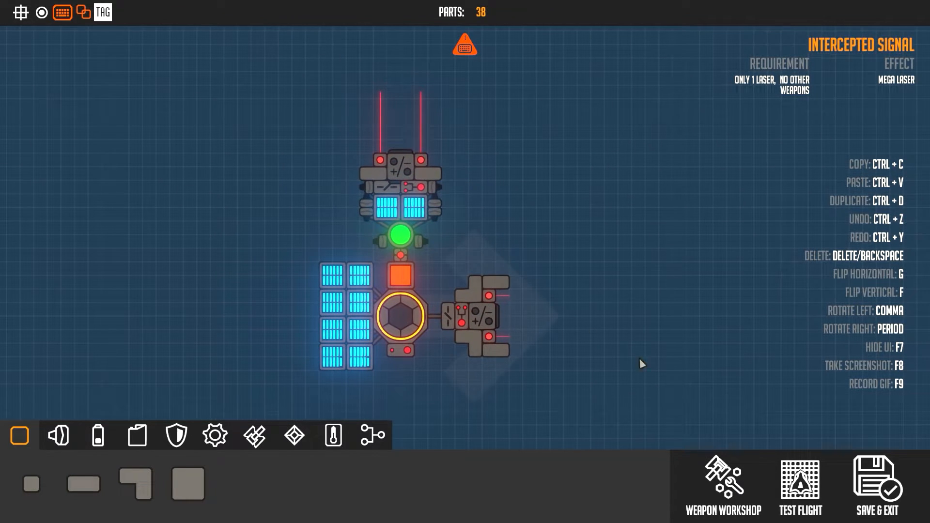
{"action": "mouse_move", "coordinate": [800, 486]}
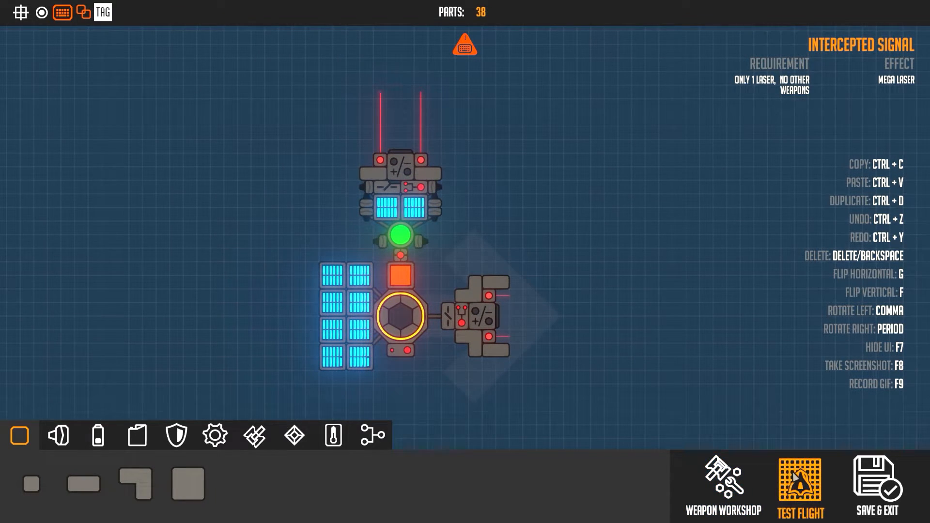
{"action": "left_click", "coordinate": [800, 486]}
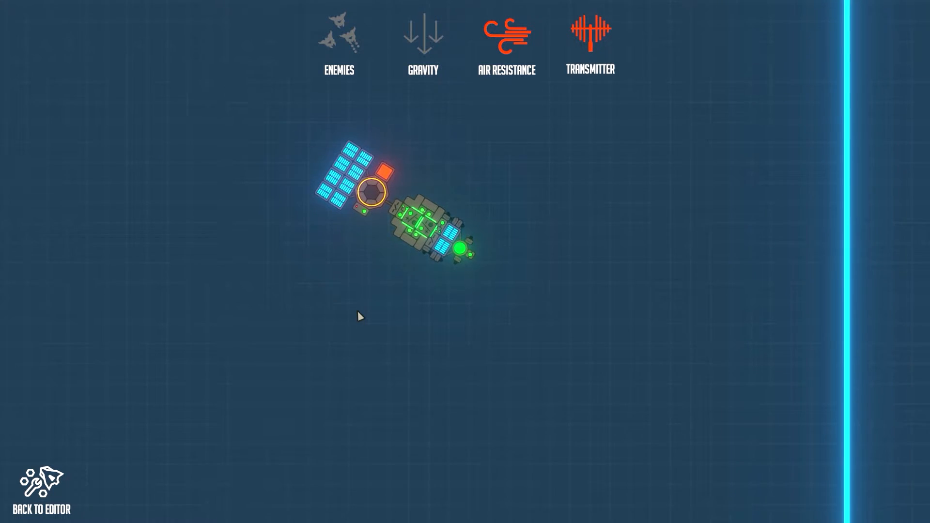
{"action": "left_click", "coordinate": [41, 491]}
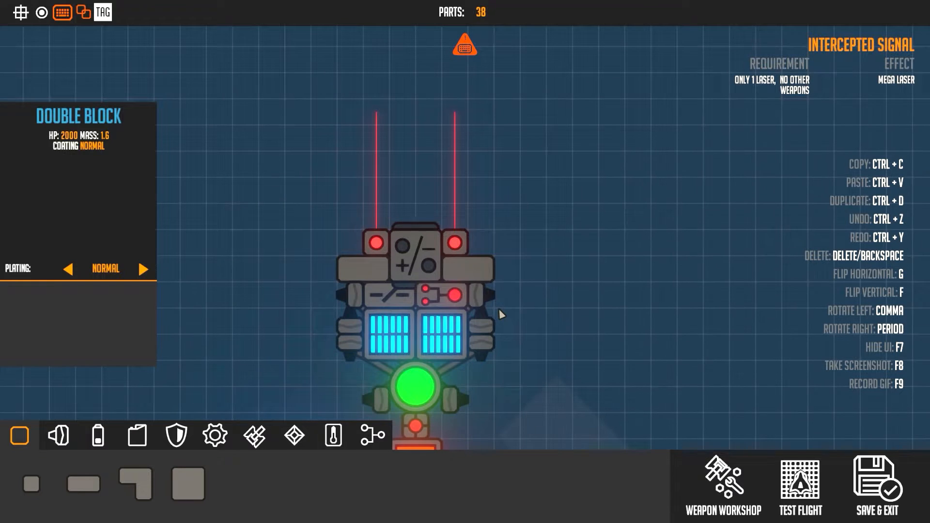
Review the top coupler's magnet attract key against the AND gate's input and output keys.
{"action": "left_click", "coordinate": [416, 270]}
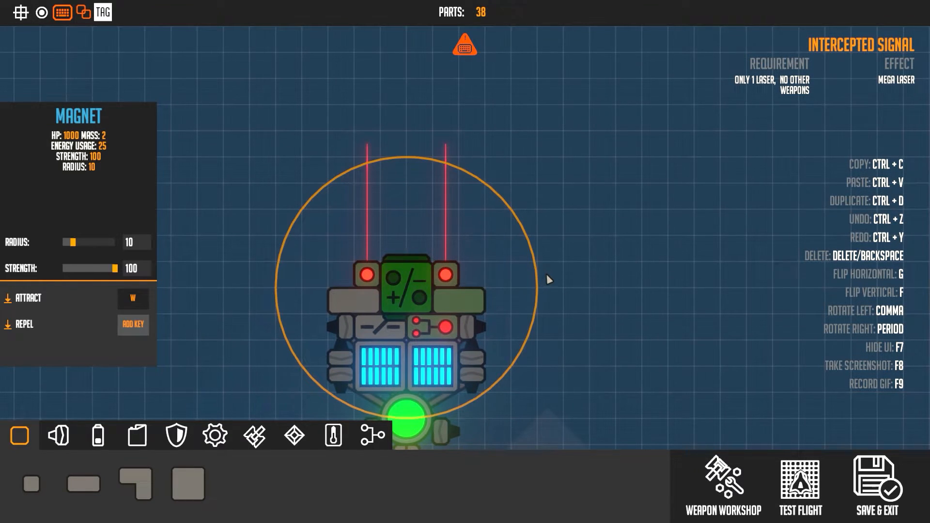
{"action": "left_click", "coordinate": [391, 332]}
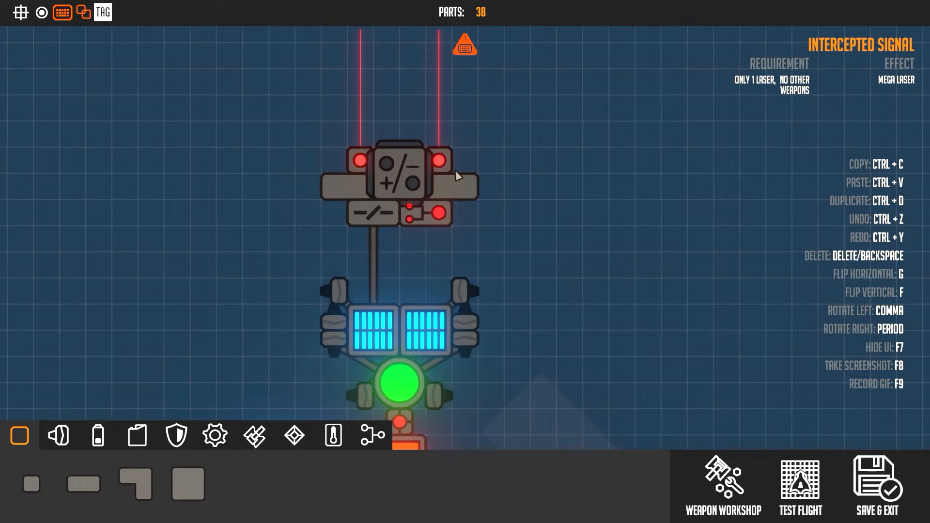
{"action": "left_click", "coordinate": [426, 214]}
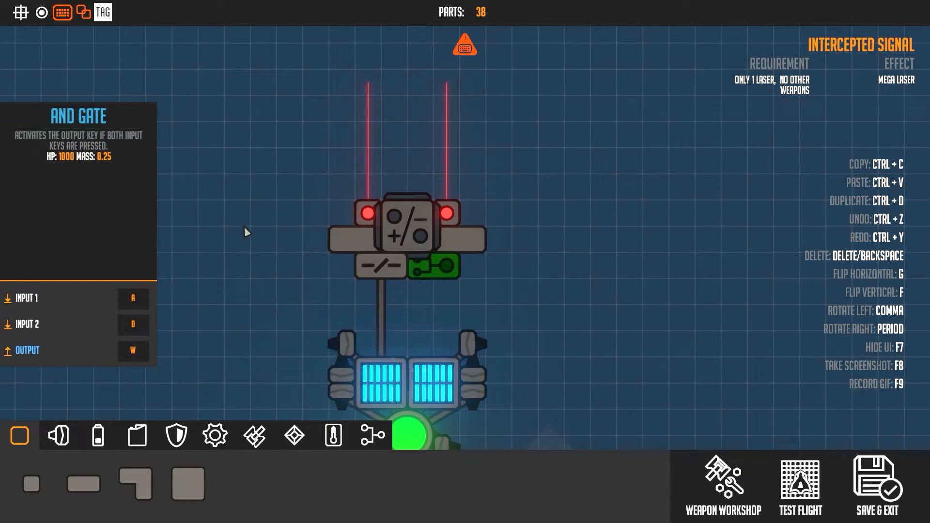
{"action": "mouse_move", "coordinate": [132, 299]}
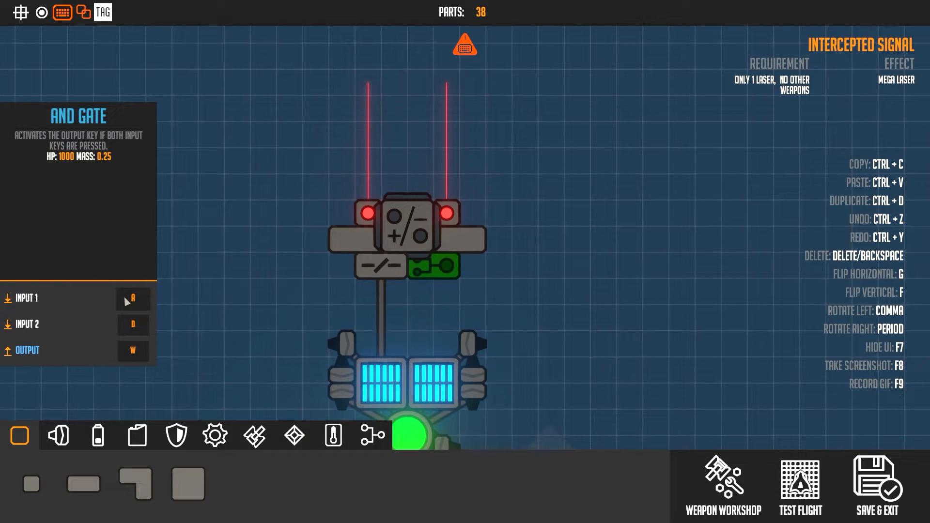
{"action": "mouse_move", "coordinate": [369, 211]}
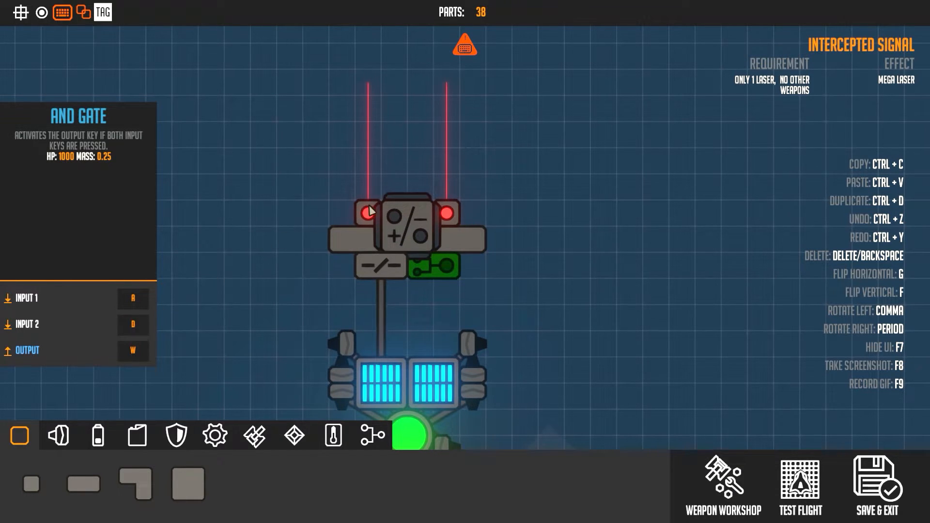
{"action": "left_click", "coordinate": [448, 213]}
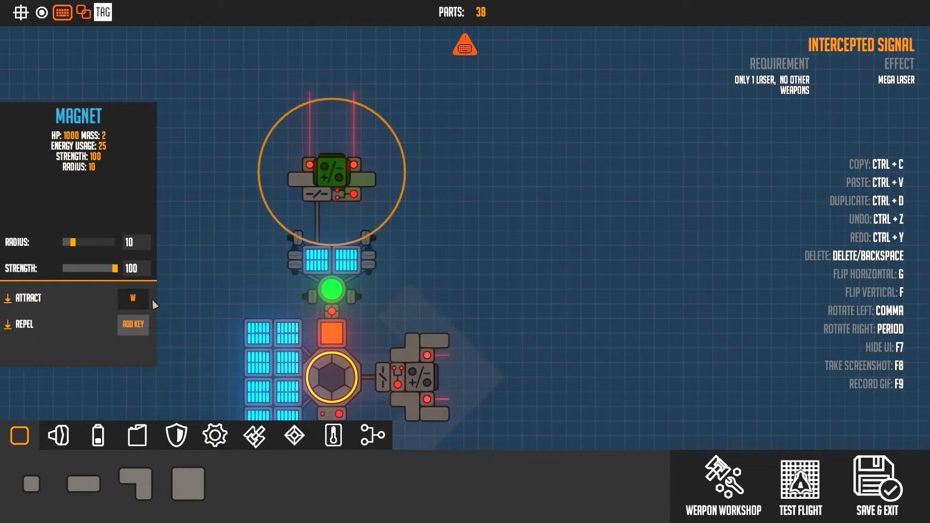
{"action": "left_click", "coordinate": [343, 196]}
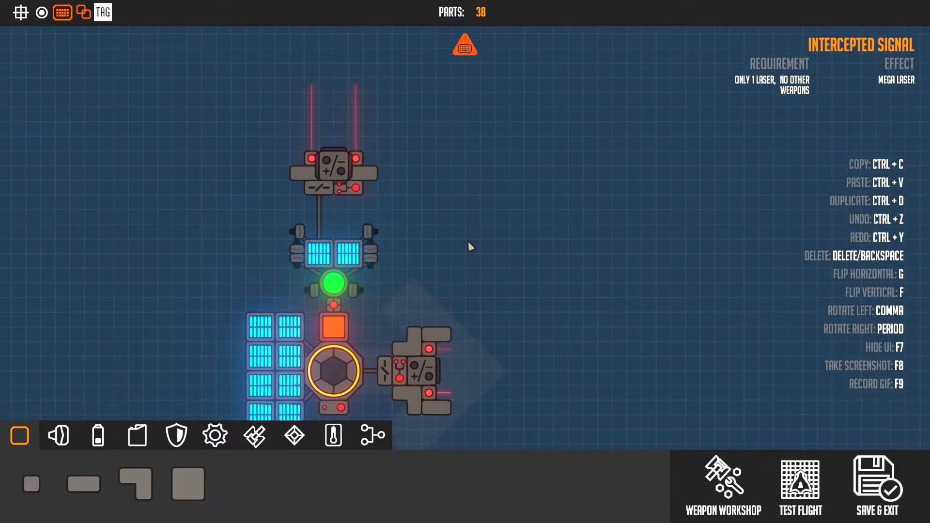
{"action": "mouse_move", "coordinate": [318, 216]}
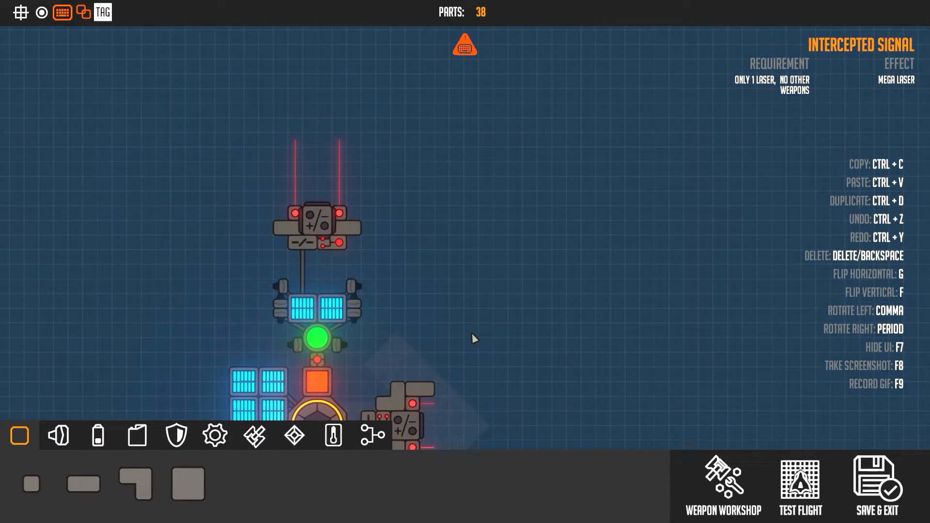
{"action": "mouse_move", "coordinate": [383, 249]}
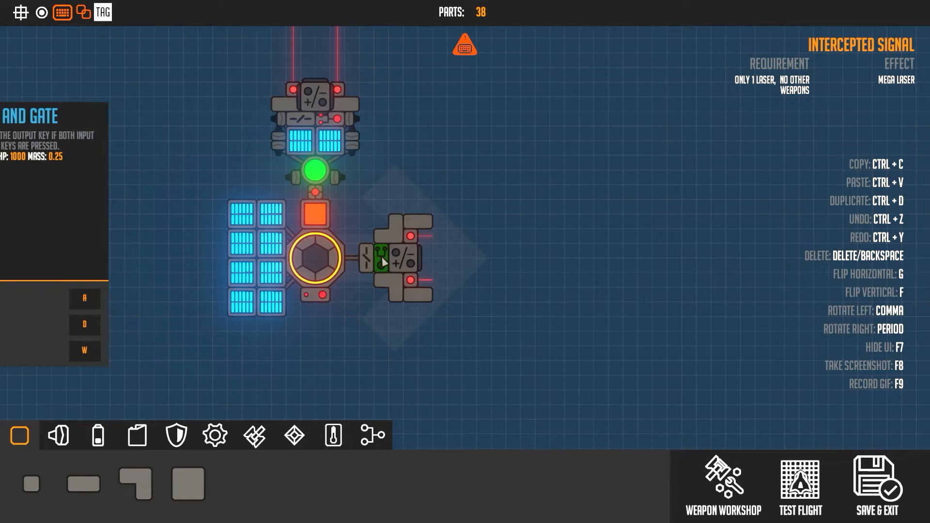
Review the side coupler's distance sensor and AND gate settings.
{"action": "left_click", "coordinate": [397, 259]}
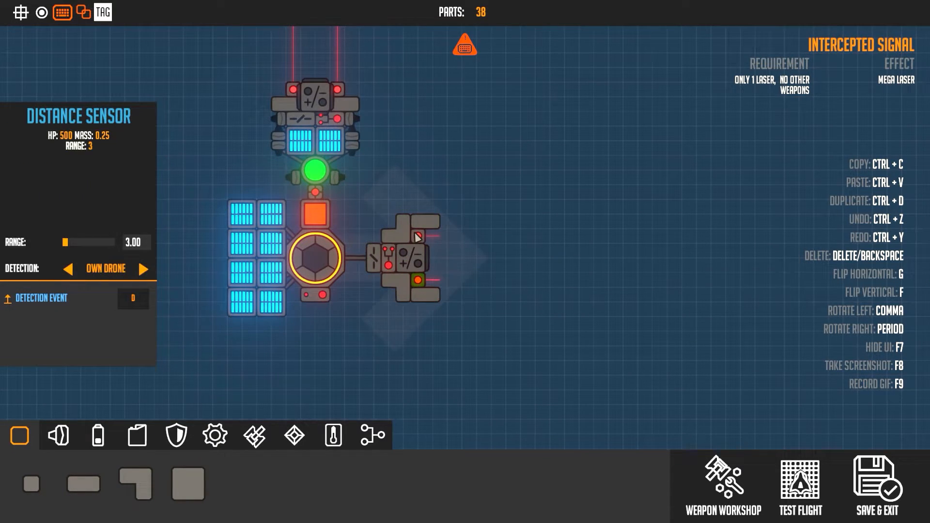
{"action": "left_click", "coordinate": [388, 255]}
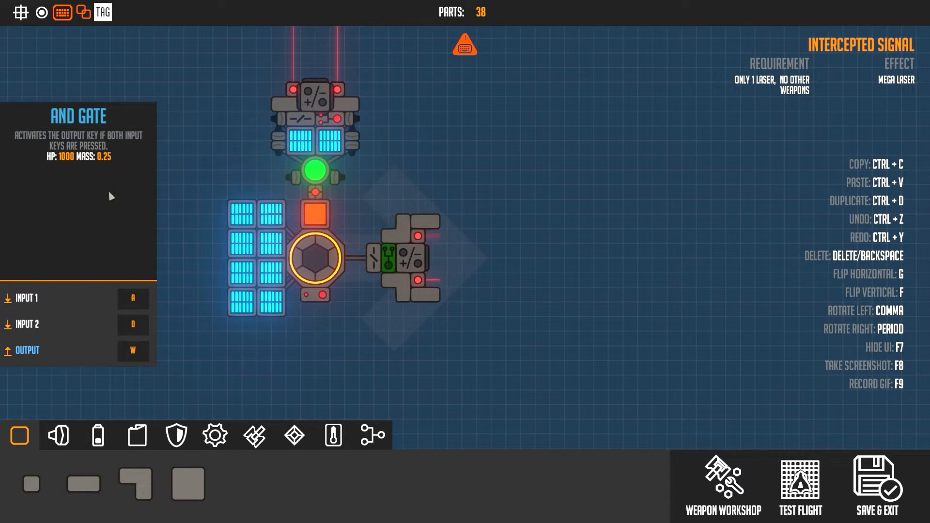
{"action": "mouse_move", "coordinate": [374, 266]}
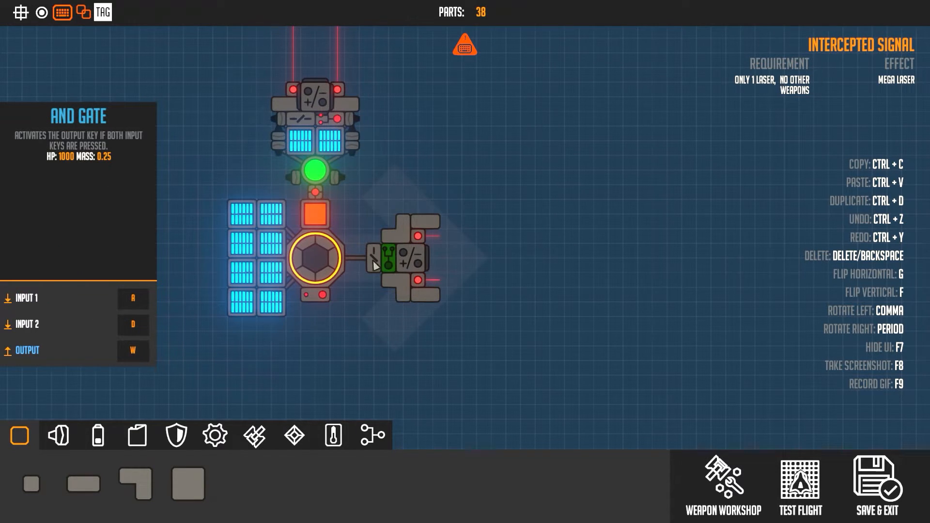
{"action": "left_click", "coordinate": [407, 258]}
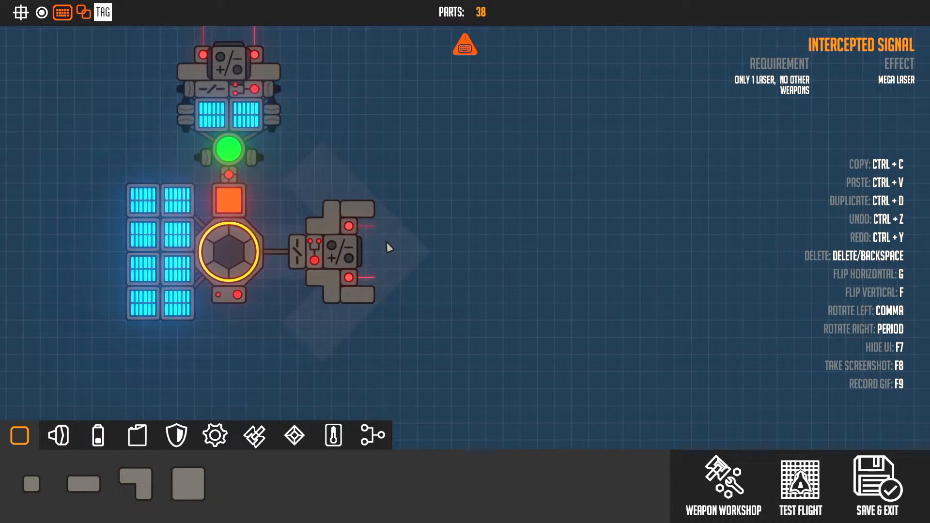
{"action": "left_click", "coordinate": [293, 255]}
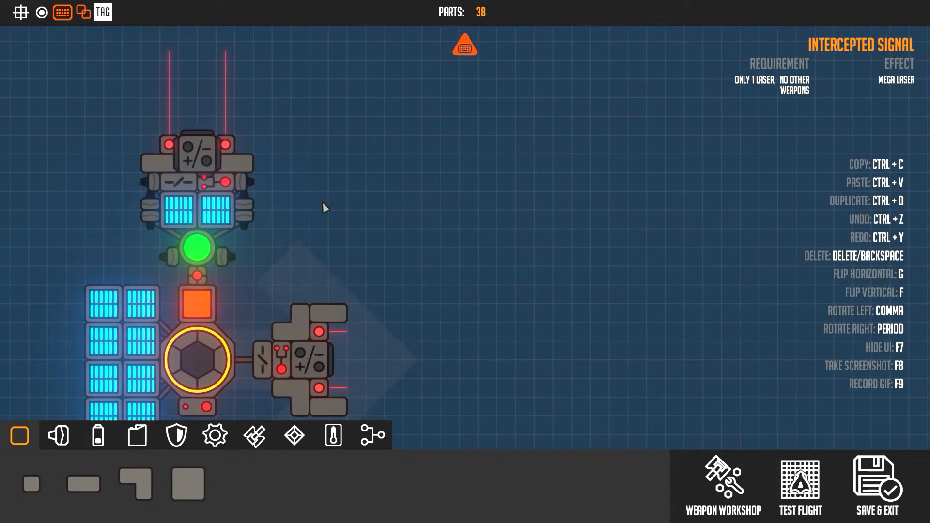
{"action": "mouse_move", "coordinate": [521, 343]}
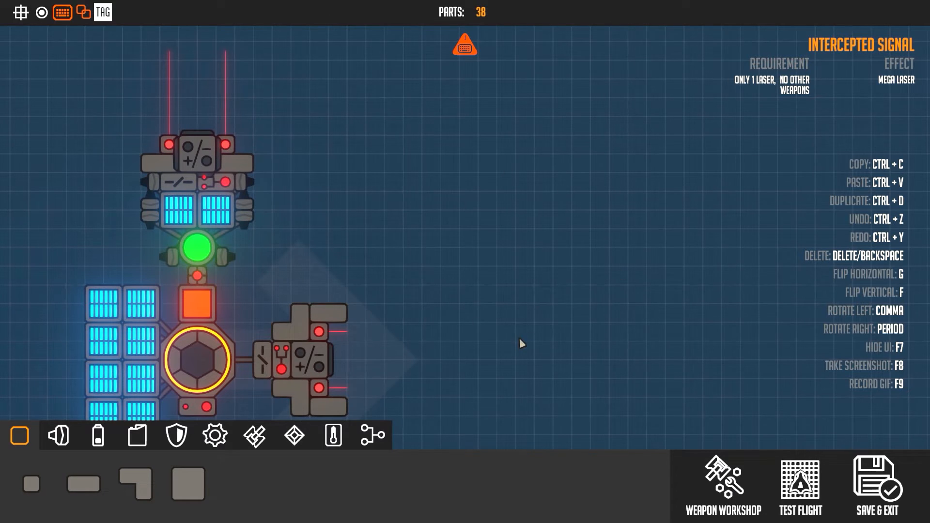
{"action": "mouse_move", "coordinate": [270, 178]}
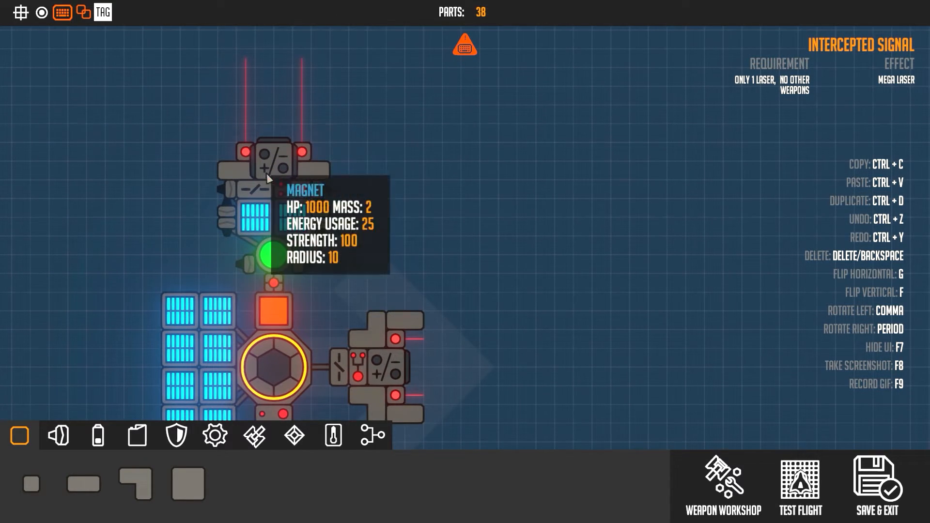
{"action": "mouse_move", "coordinate": [474, 344]}
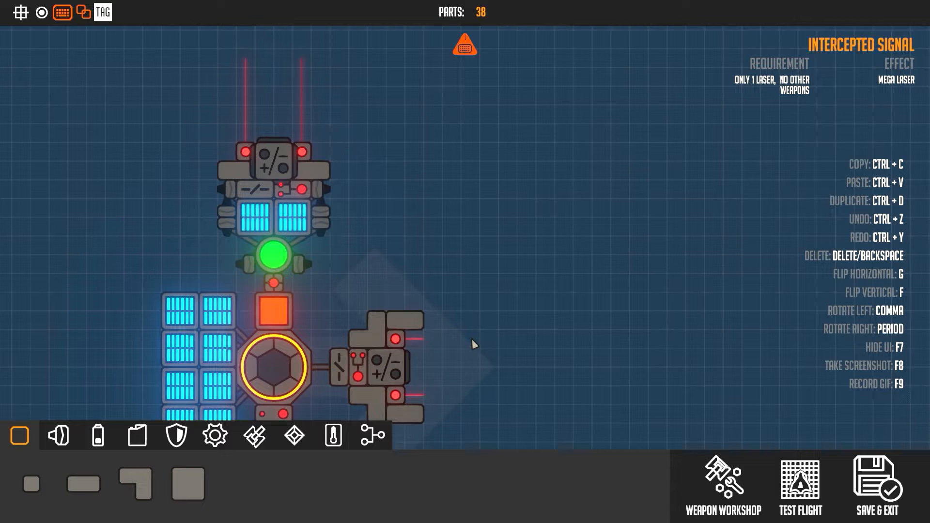
Check the side section's magnet settings and run repeated test flights of the docking.
{"action": "left_click", "coordinate": [799, 487]}
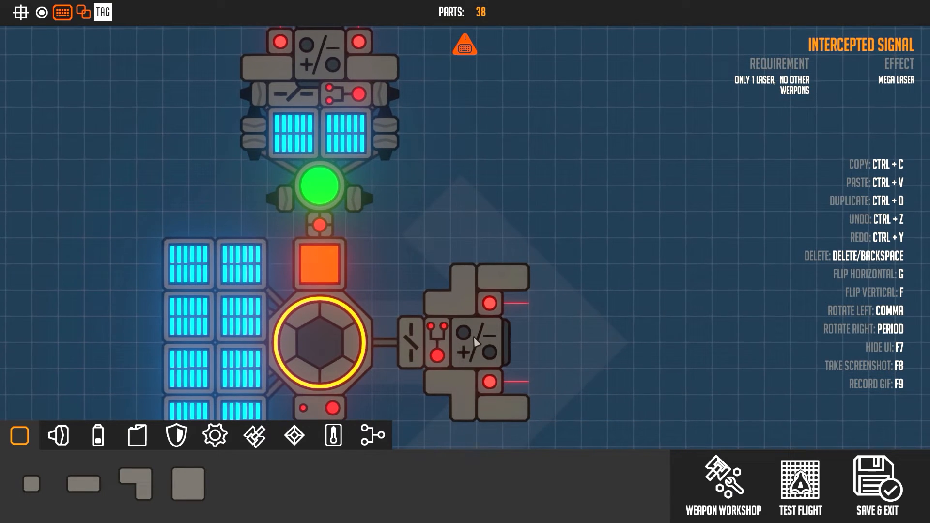
{"action": "left_click", "coordinate": [474, 341]}
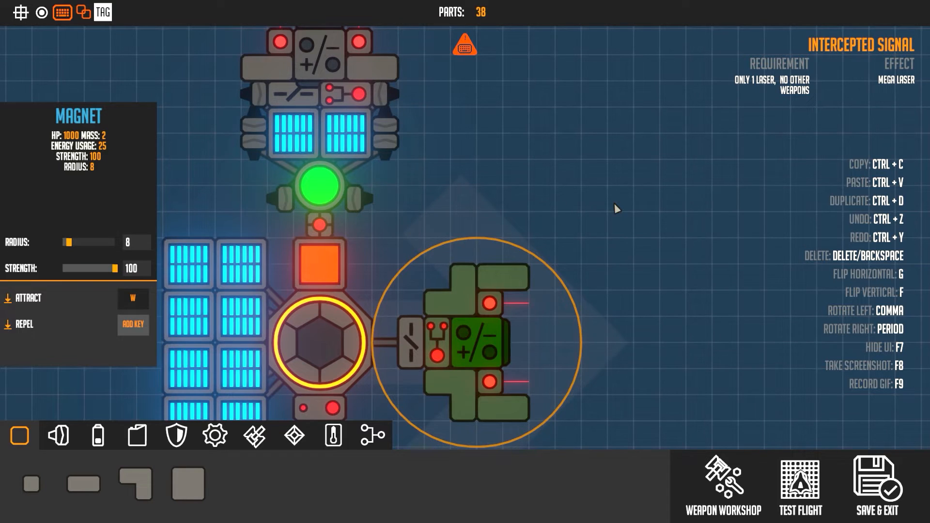
{"action": "left_click", "coordinate": [800, 486]}
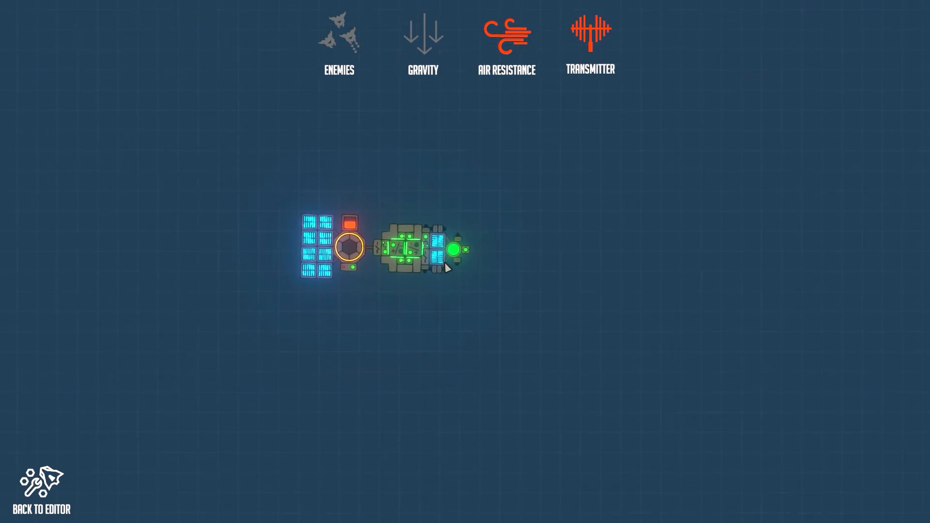
{"action": "left_click", "coordinate": [40, 489]}
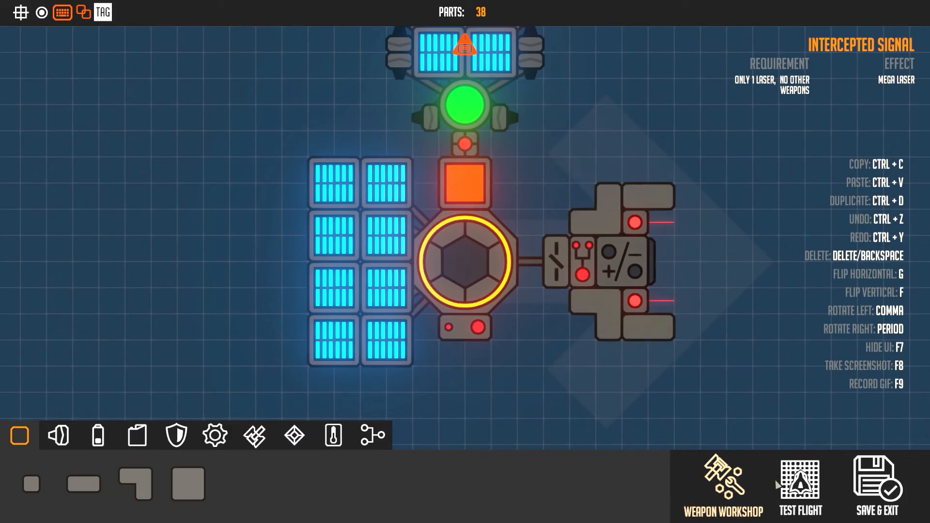
{"action": "left_click", "coordinate": [799, 485]}
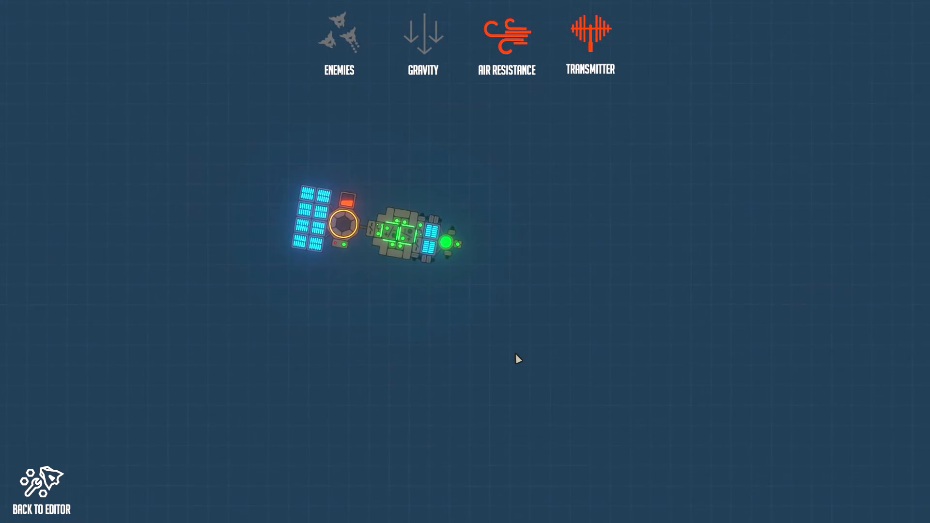
{"action": "left_click", "coordinate": [41, 480]}
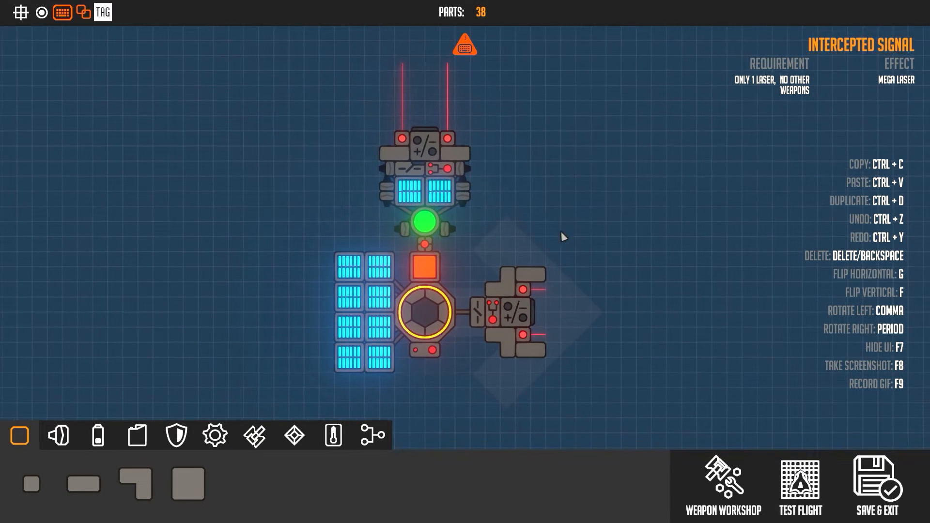
{"action": "mouse_move", "coordinate": [625, 354]}
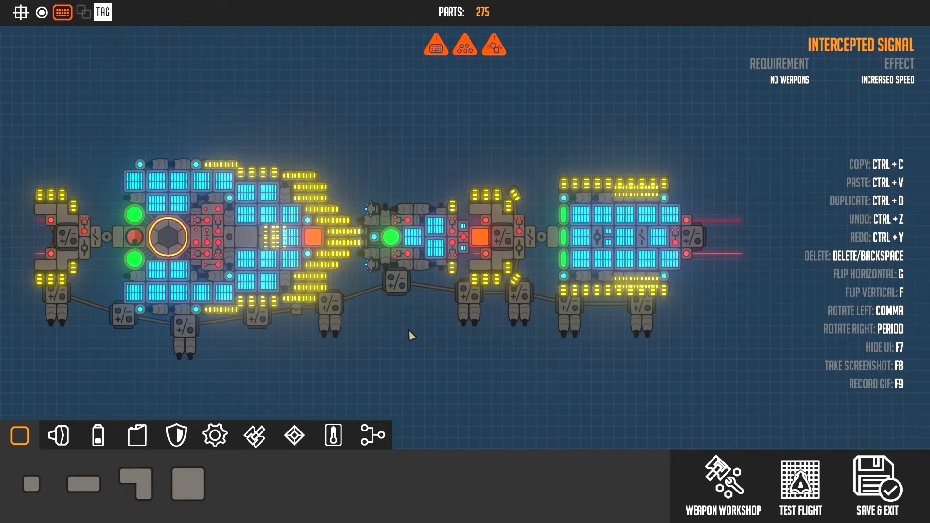
{"action": "mouse_move", "coordinate": [703, 254]}
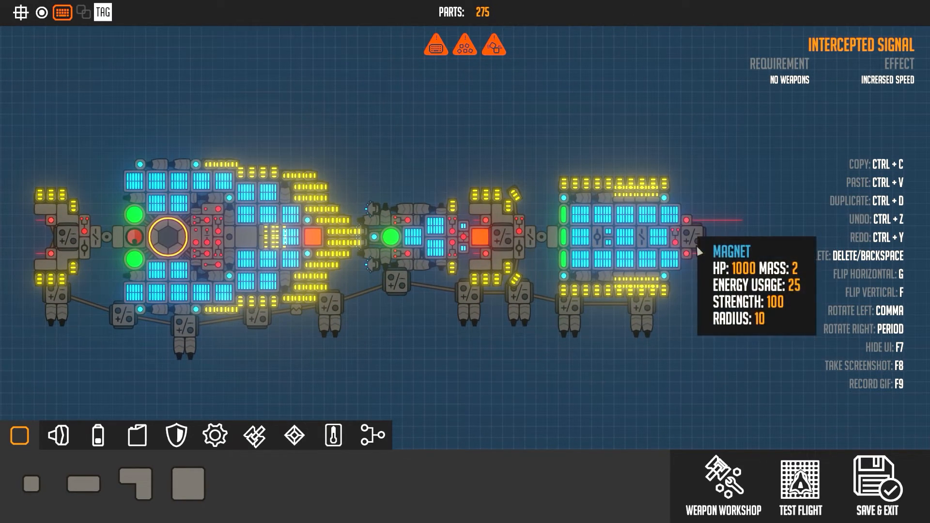
{"action": "mouse_move", "coordinate": [690, 229]}
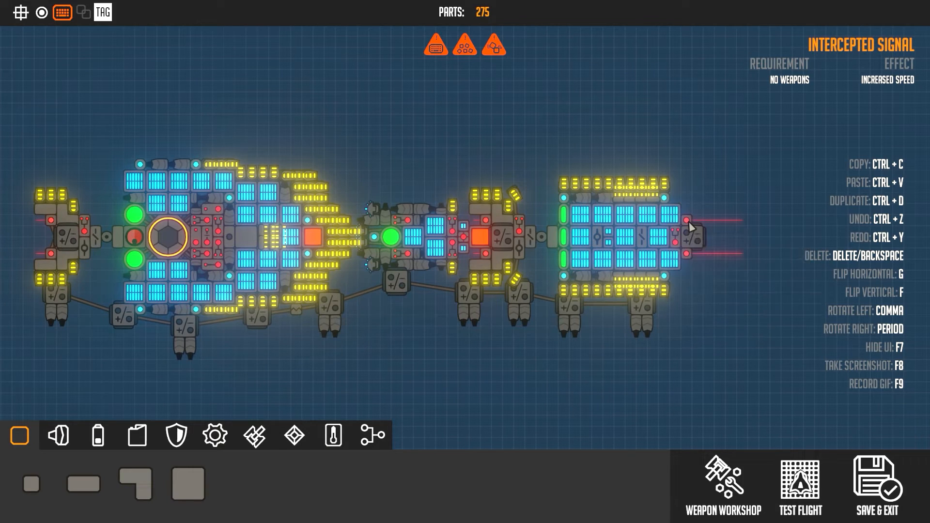
{"action": "mouse_move", "coordinate": [691, 241]}
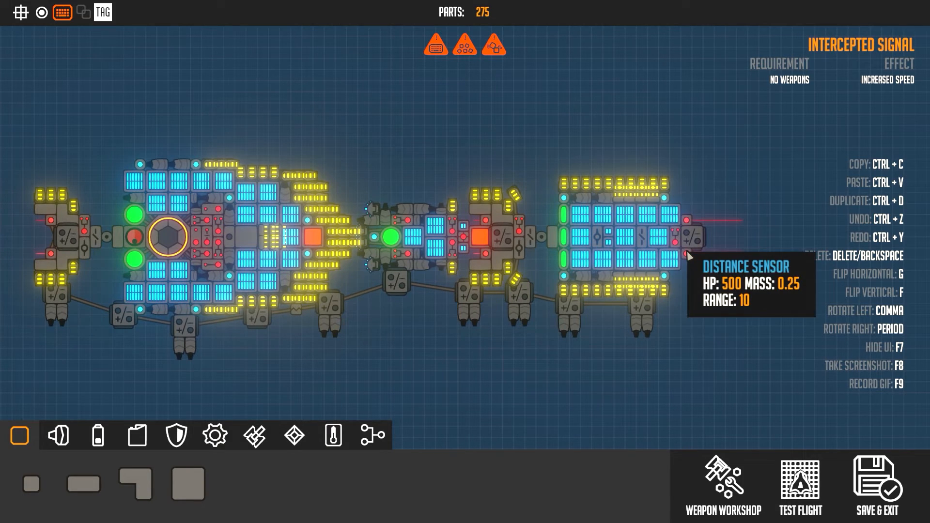
{"action": "mouse_move", "coordinate": [665, 243]}
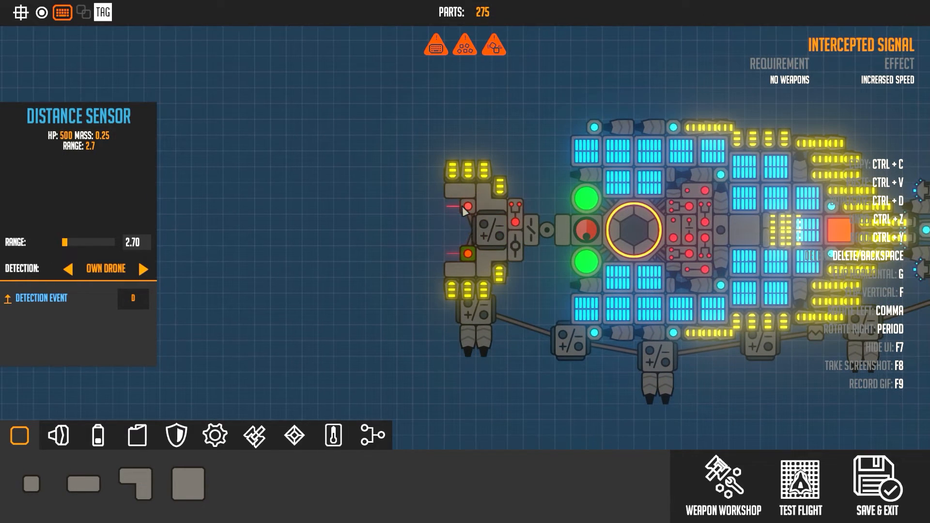
Confirm the sensor-linked AND gate, save the large drone and launch it onto a planet.
{"action": "left_click", "coordinate": [516, 213]}
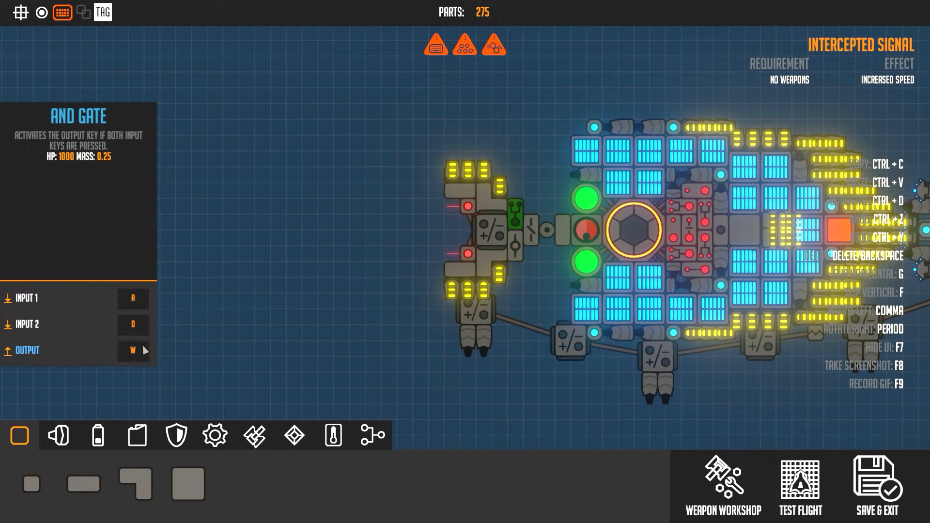
{"action": "left_click", "coordinate": [489, 231]}
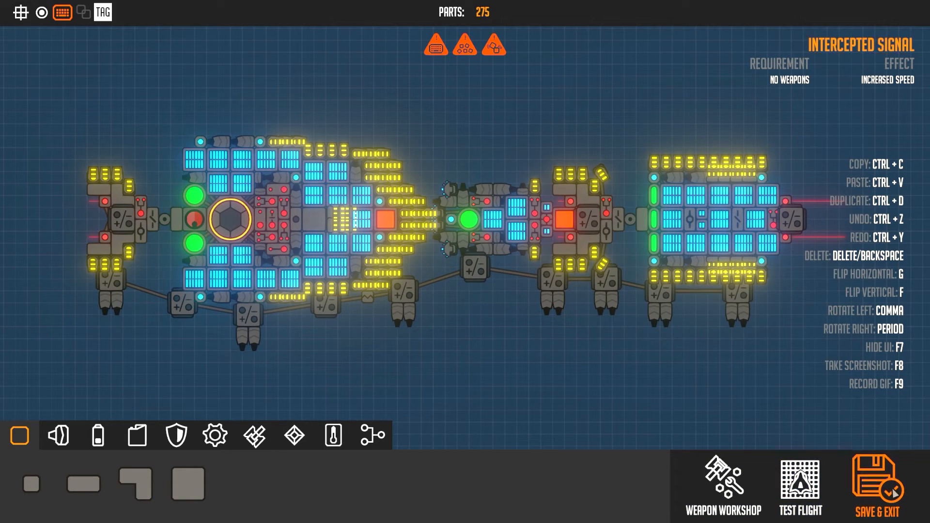
{"action": "left_click", "coordinate": [877, 481]}
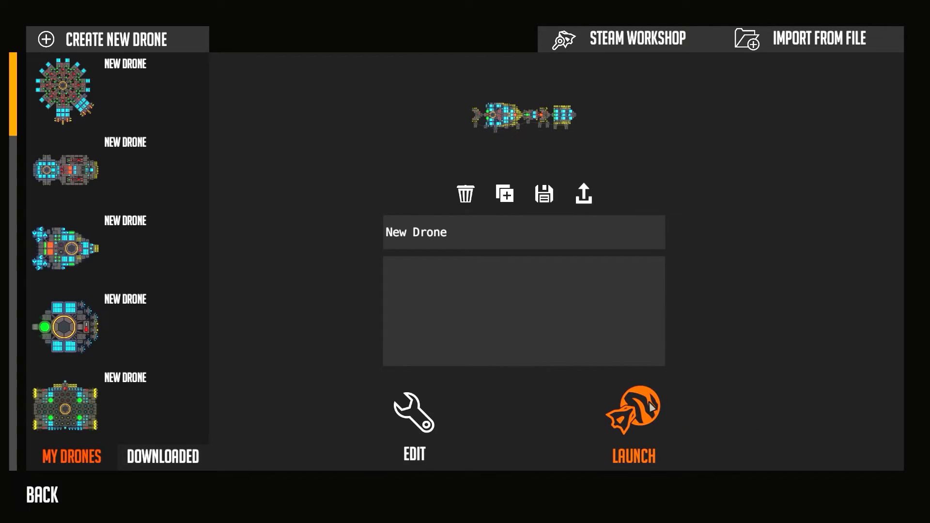
{"action": "left_click", "coordinate": [633, 413]}
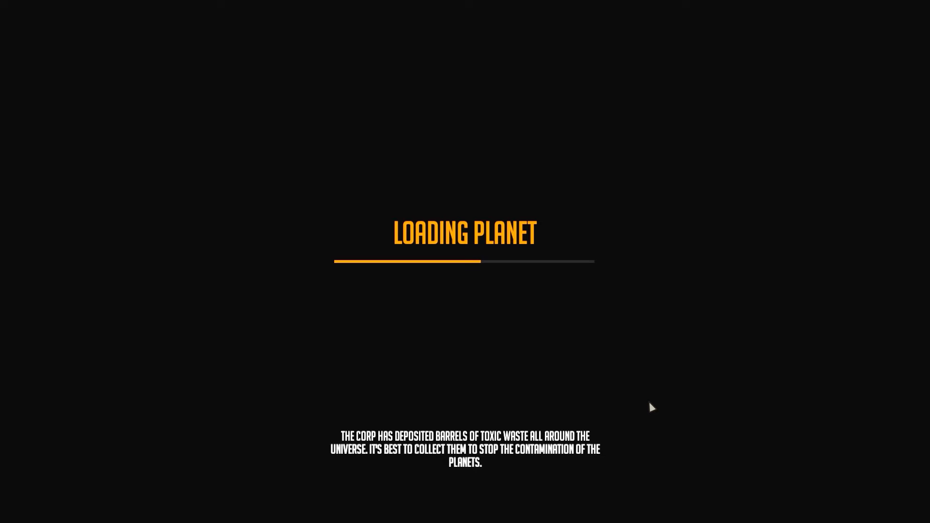